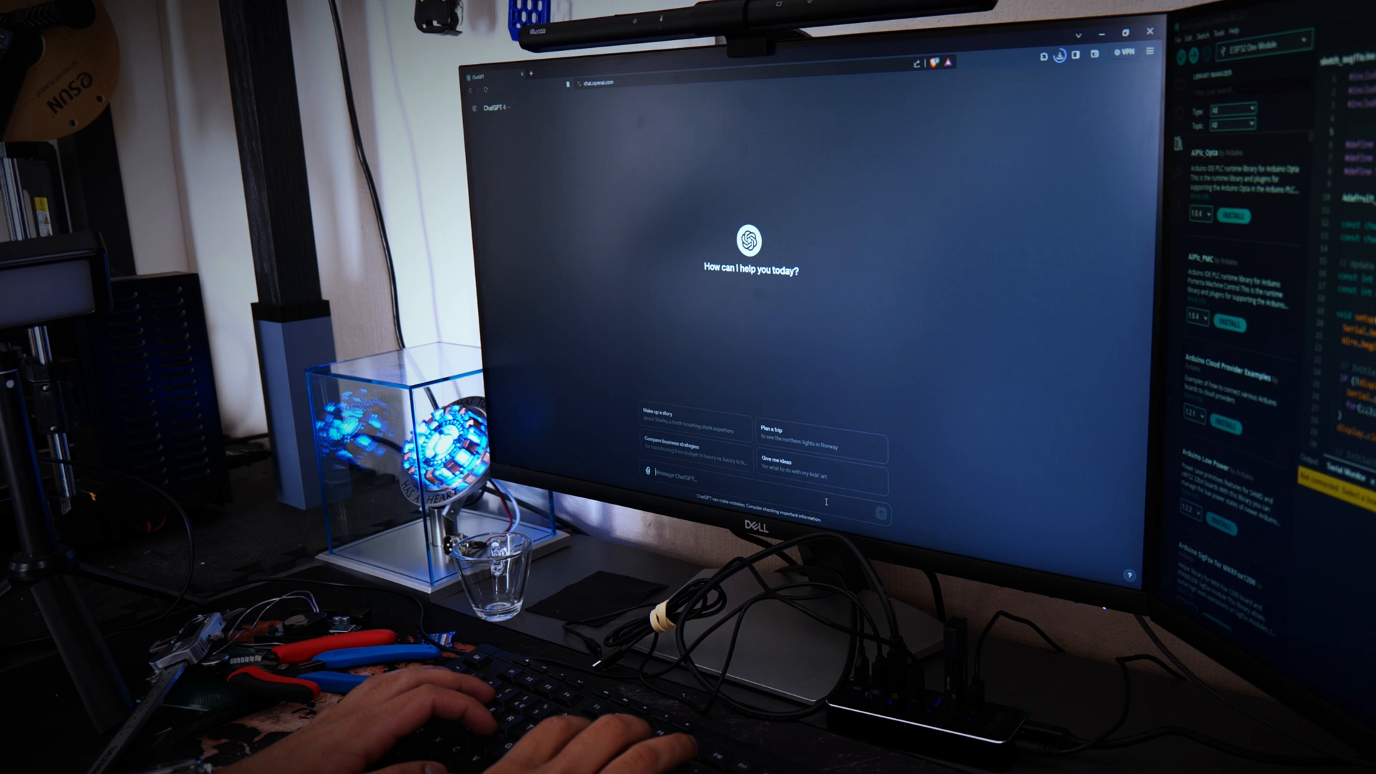
{"action": "type", "text": "I want to an"}
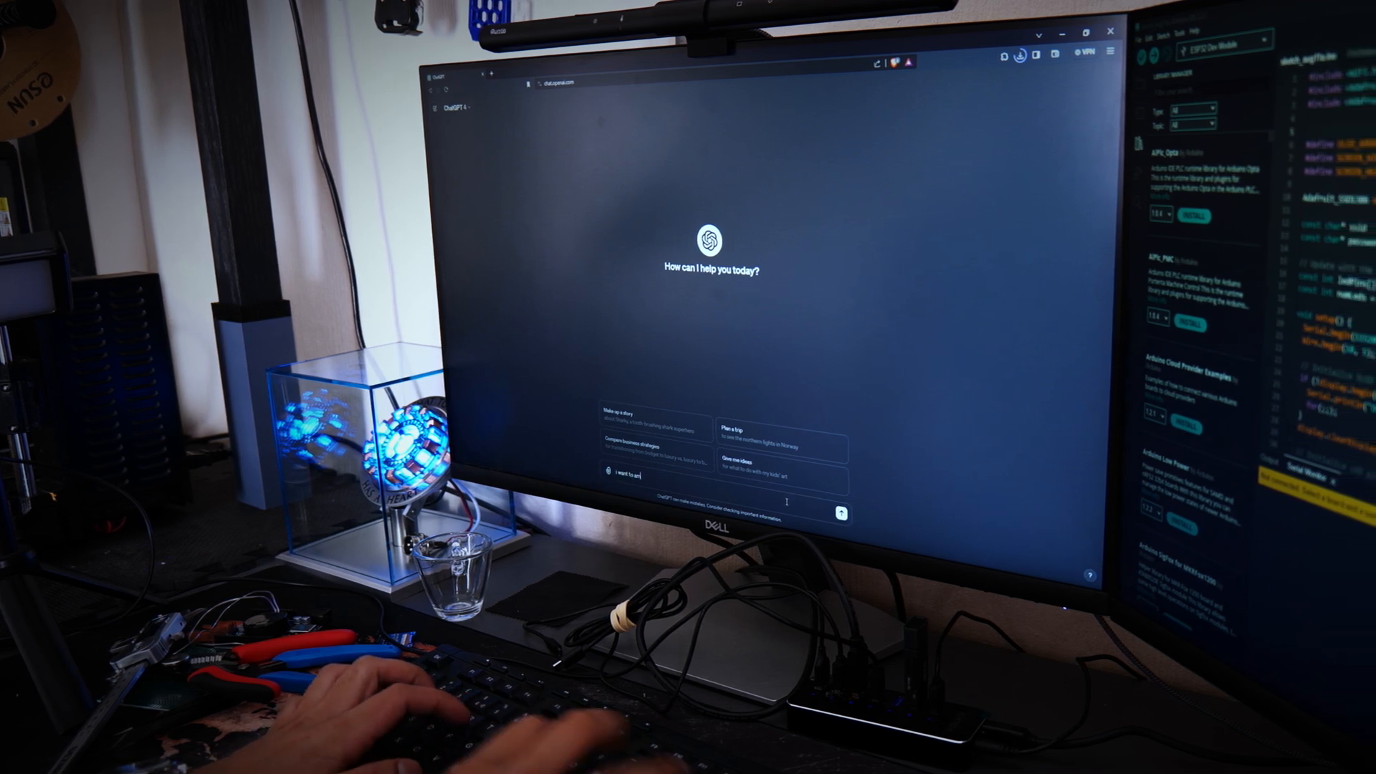